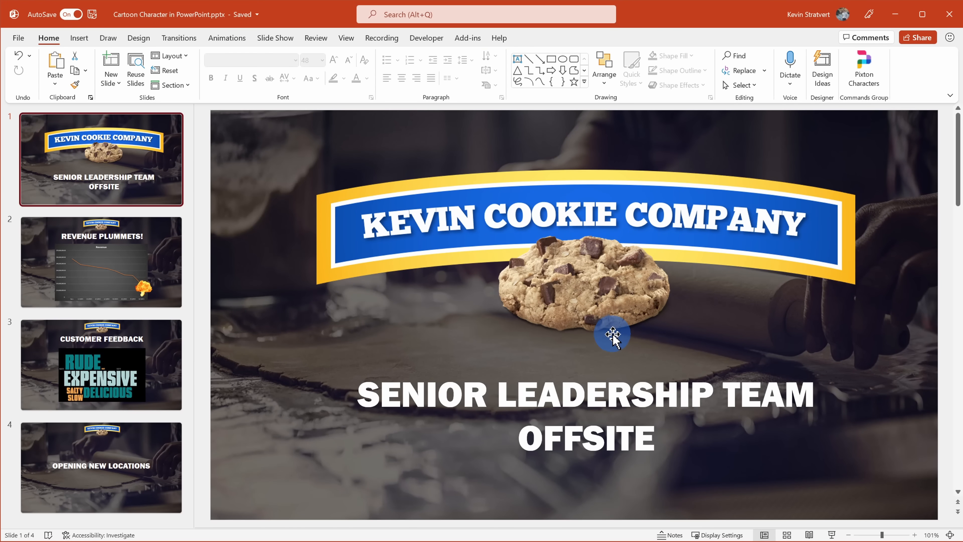
pyautogui.moveTo(594, 356)
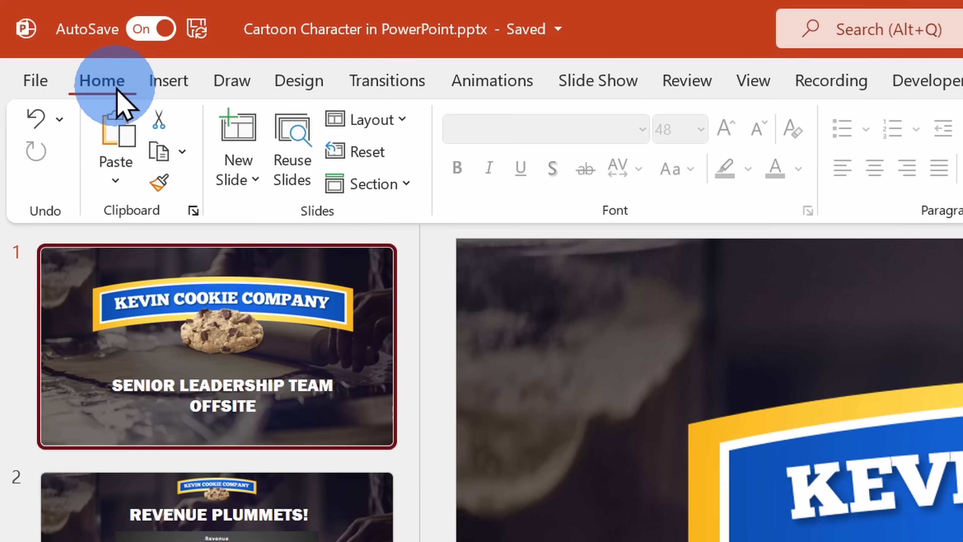
# Show the Insert ribbon tools for the Kevin Cookie Company deck
pyautogui.click(168, 80)
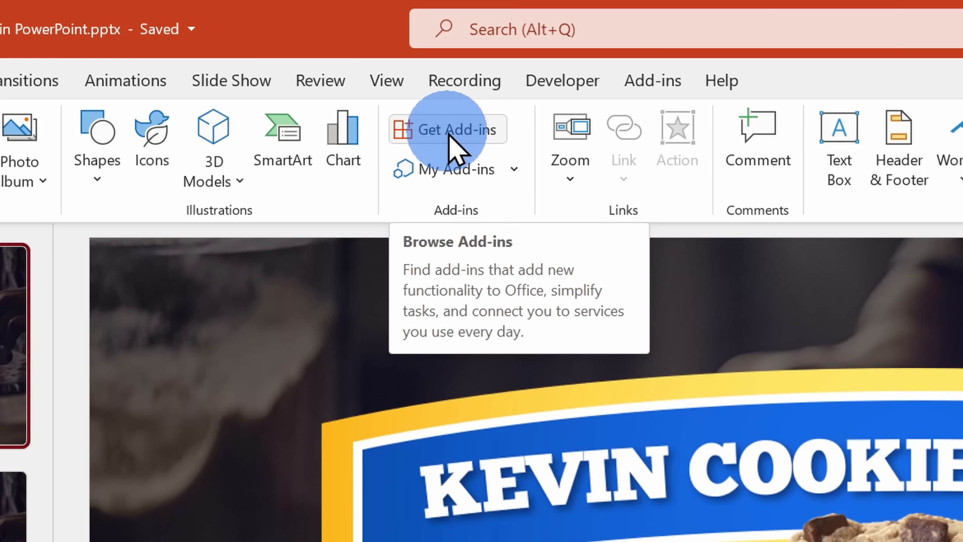
# Search the add-in store for 'pixton', add Pixton Comic Characters and accept its terms
pyautogui.click(452, 129)
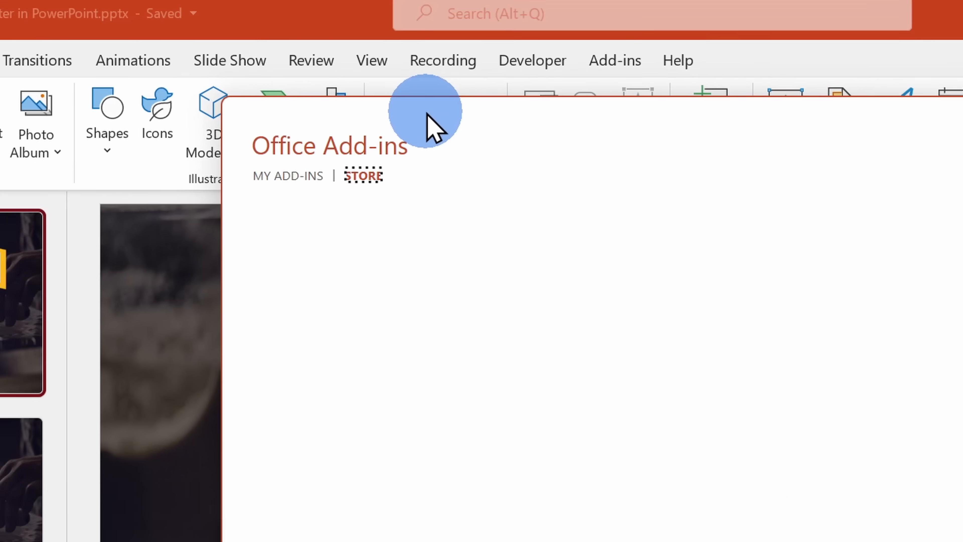
pyautogui.click(344, 110)
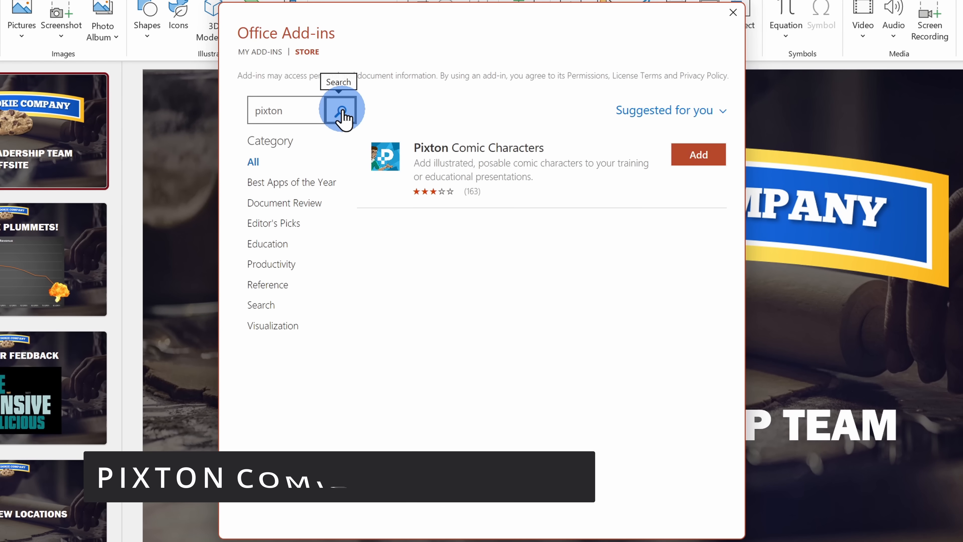
pyautogui.click(698, 154)
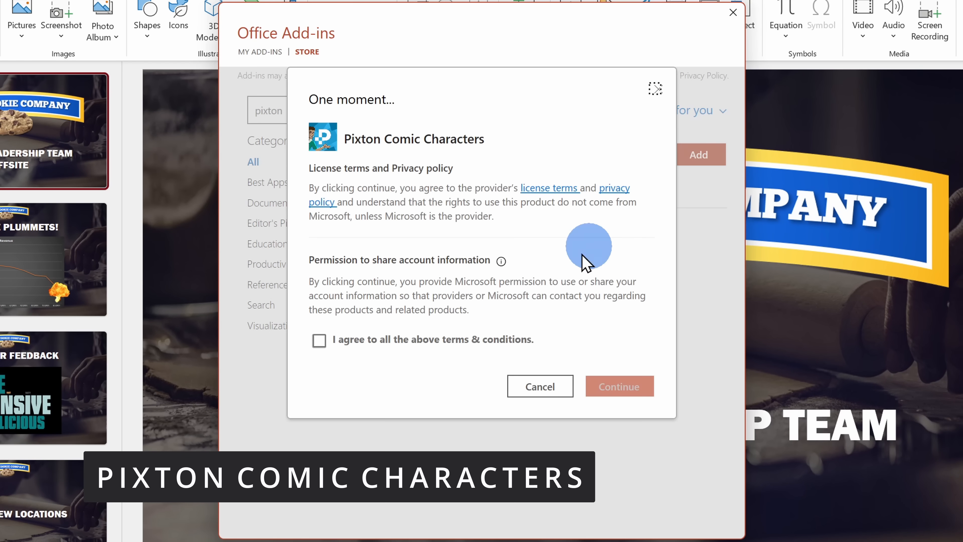
pyautogui.click(619, 386)
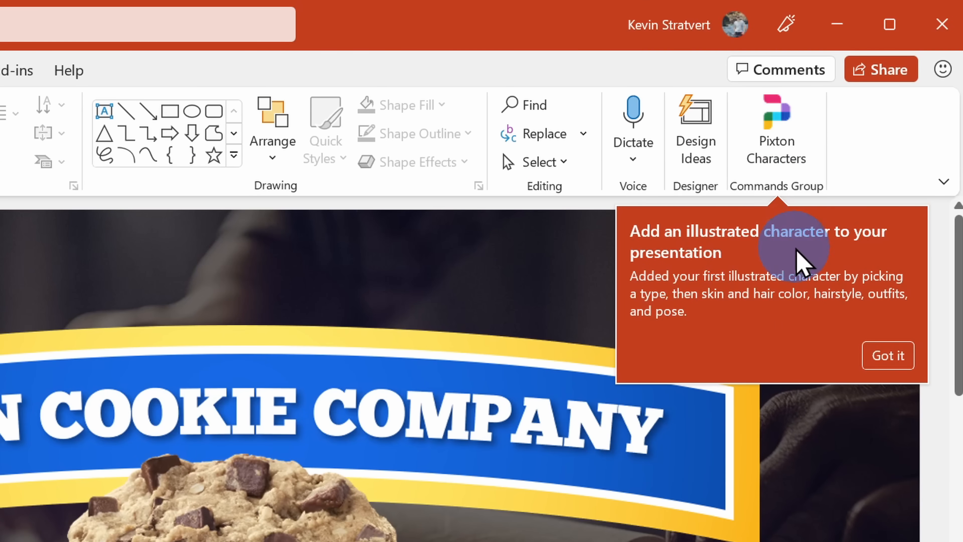
pyautogui.moveTo(776, 135)
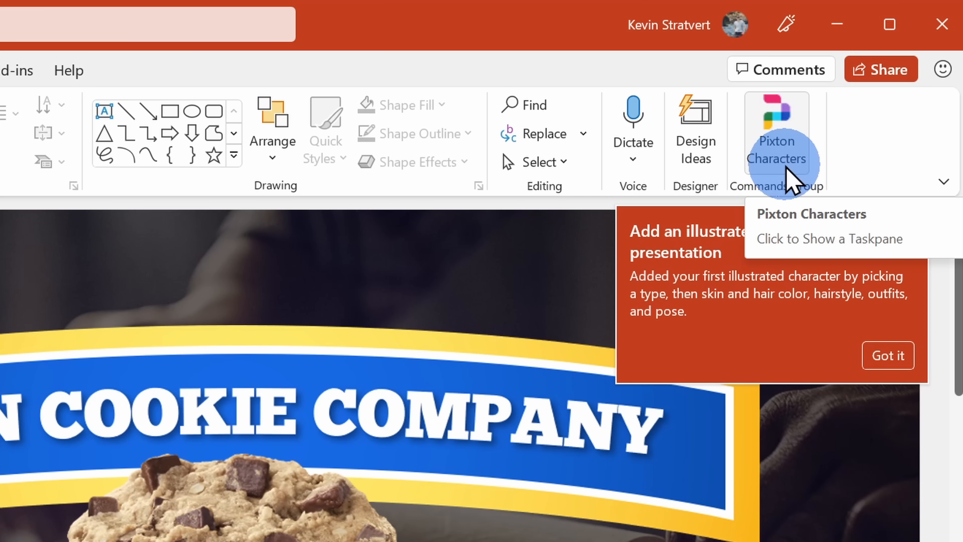
pyautogui.moveTo(792, 178)
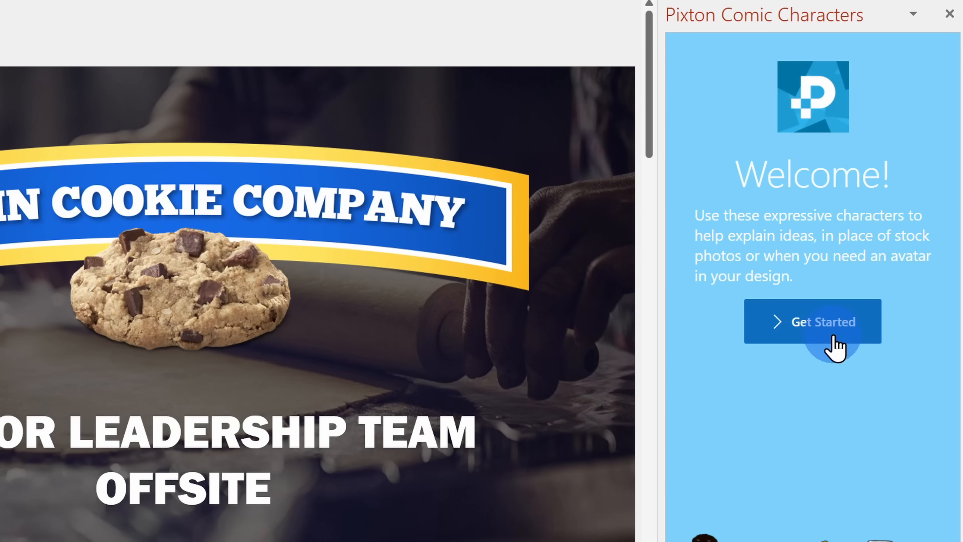
# Start a Pixton character with the slim male type and a hairstyle, then browse the pose list
pyautogui.click(812, 320)
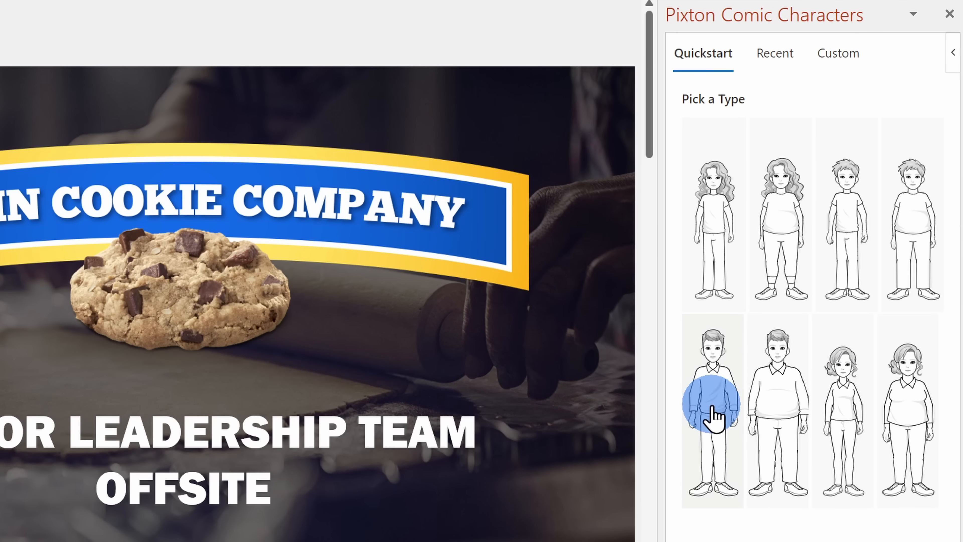
pyautogui.click(711, 408)
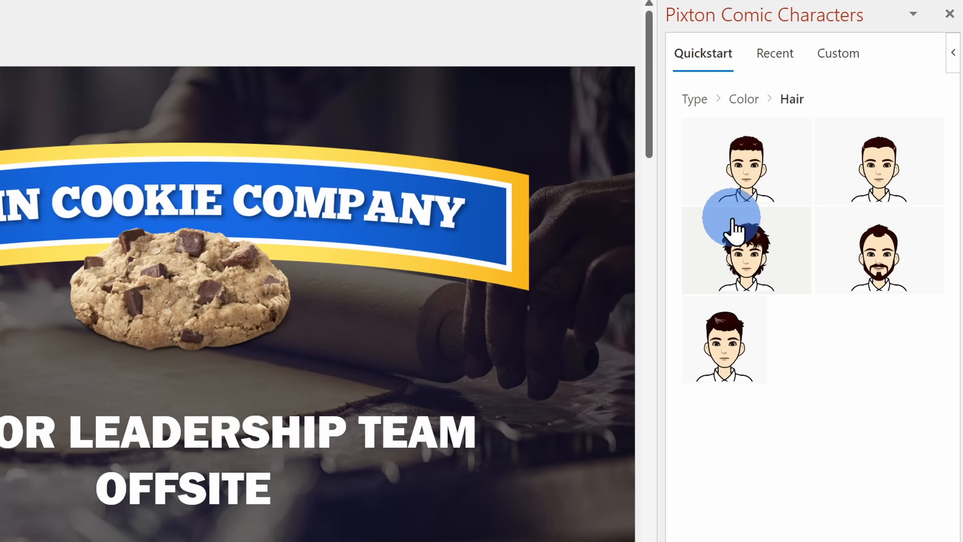
pyautogui.click(745, 250)
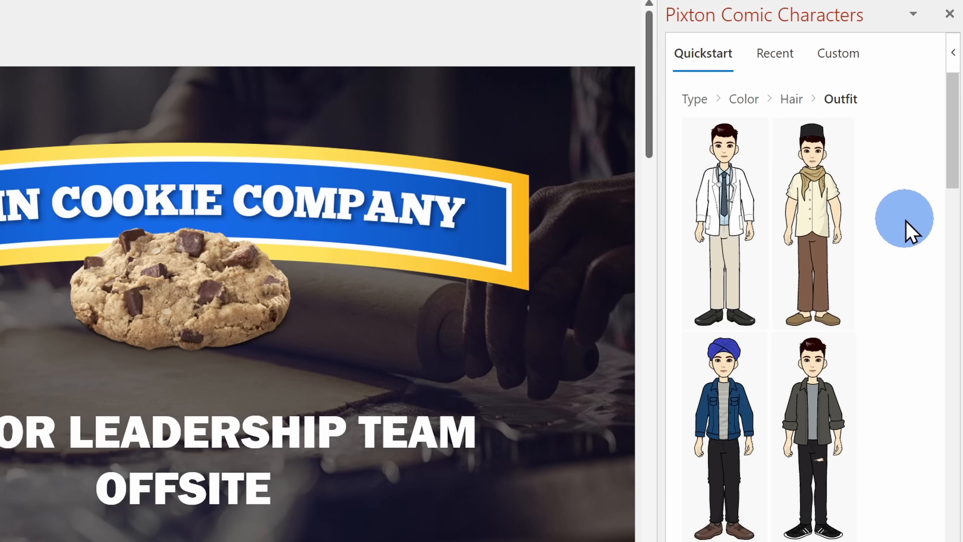
pyautogui.scroll(-3)
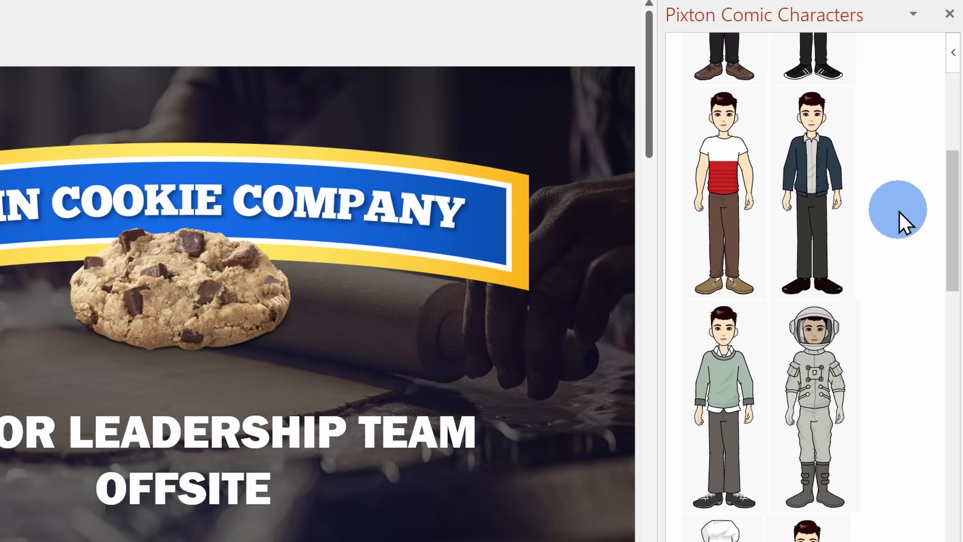
pyautogui.scroll(-3)
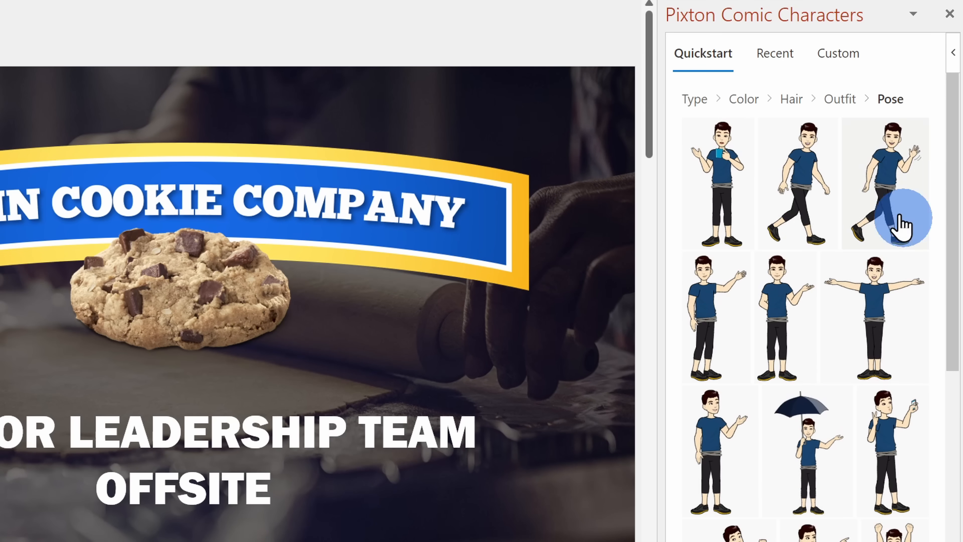
pyautogui.scroll(-3)
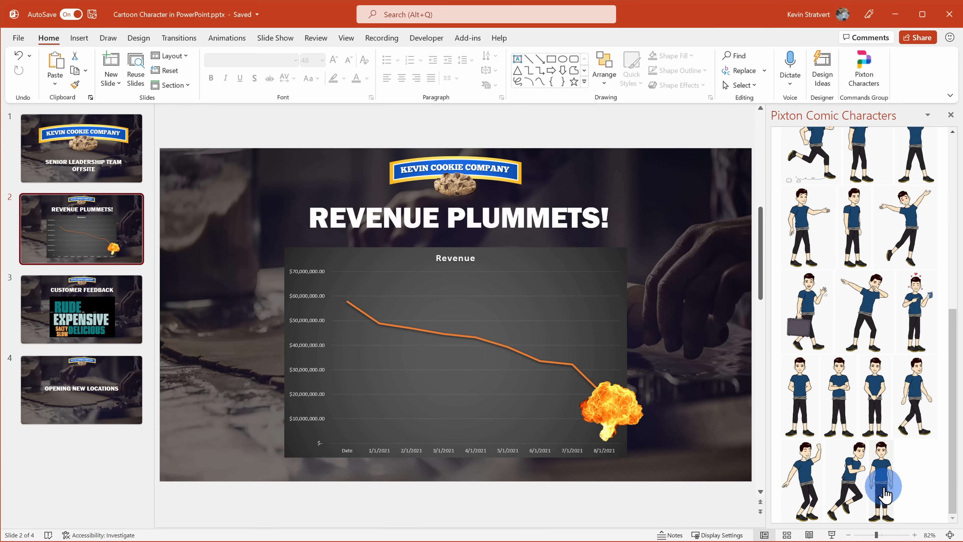
# Insert the standing pose and move it right of the revenue chart, then go to Customer Feedback
pyautogui.click(882, 485)
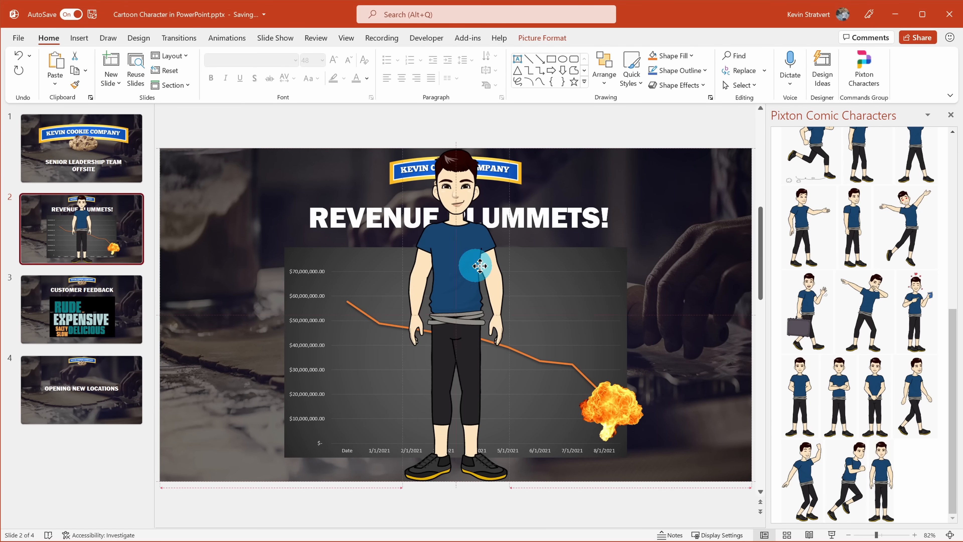
pyautogui.moveTo(476, 265); pyautogui.dragTo(623, 256)
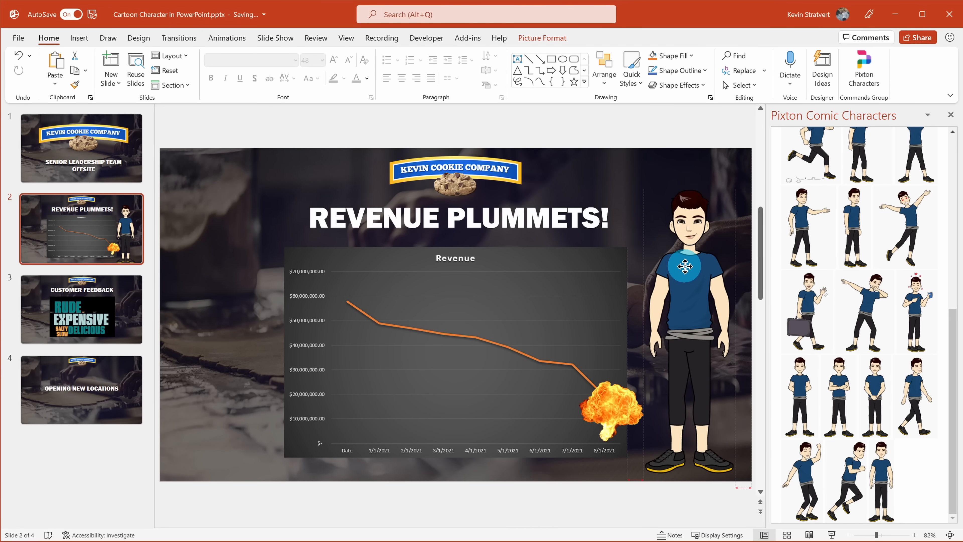
pyautogui.click(80, 309)
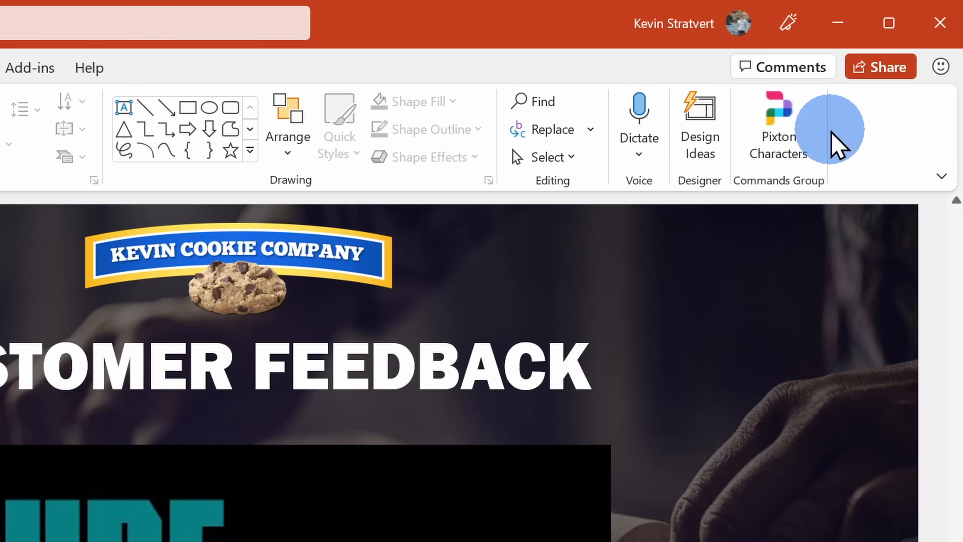
# Reopen the Pixton panel and add an arms-raised cheering character left of the word cloud
pyautogui.click(777, 122)
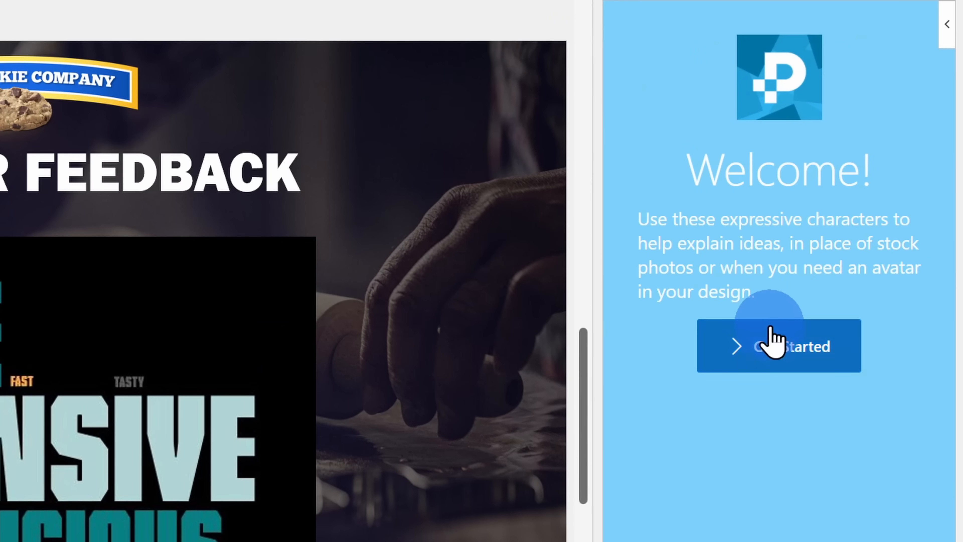
pyautogui.click(778, 345)
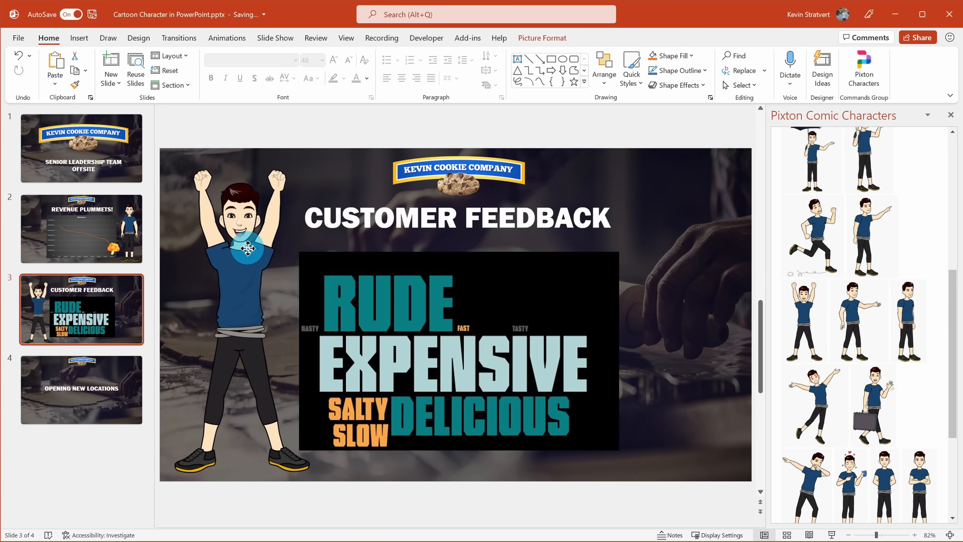
pyautogui.click(248, 249)
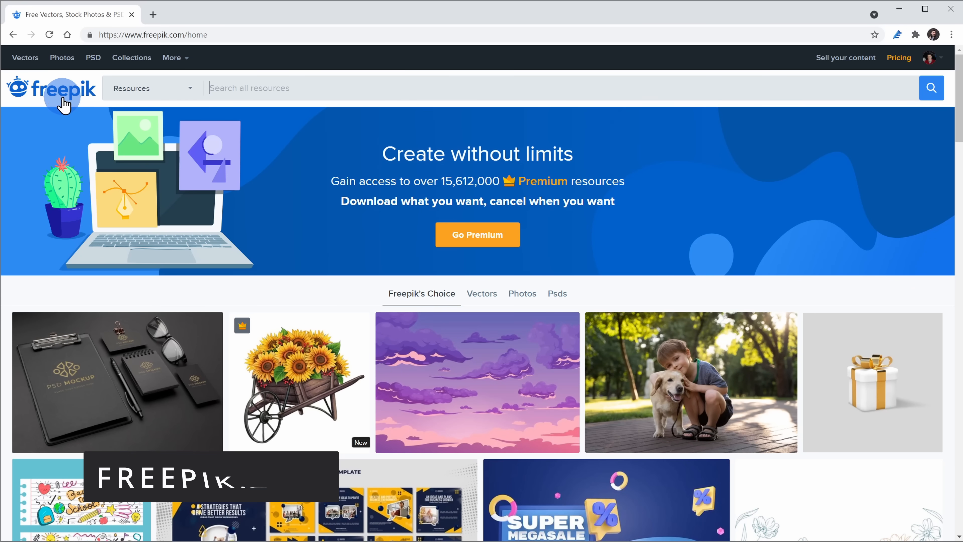
# Search Freepik for 'subway station' and then 'food stand' illustrations, browsing the results
pyautogui.scroll(-3)
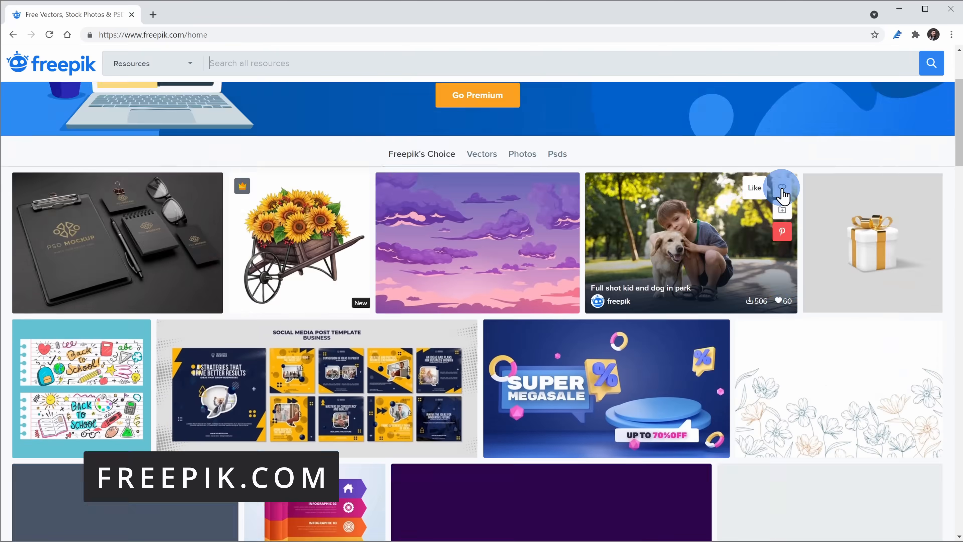
pyautogui.scroll(-3)
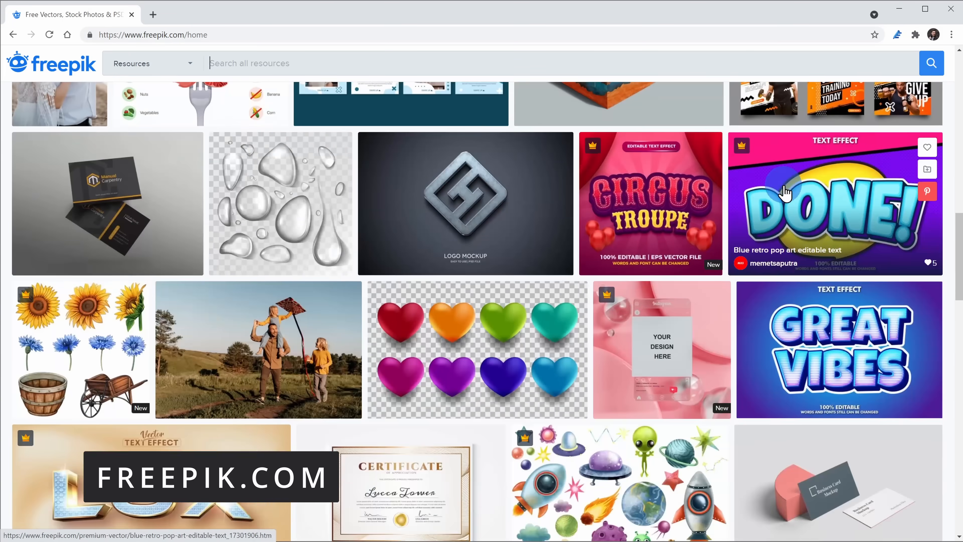
pyautogui.scroll(-3)
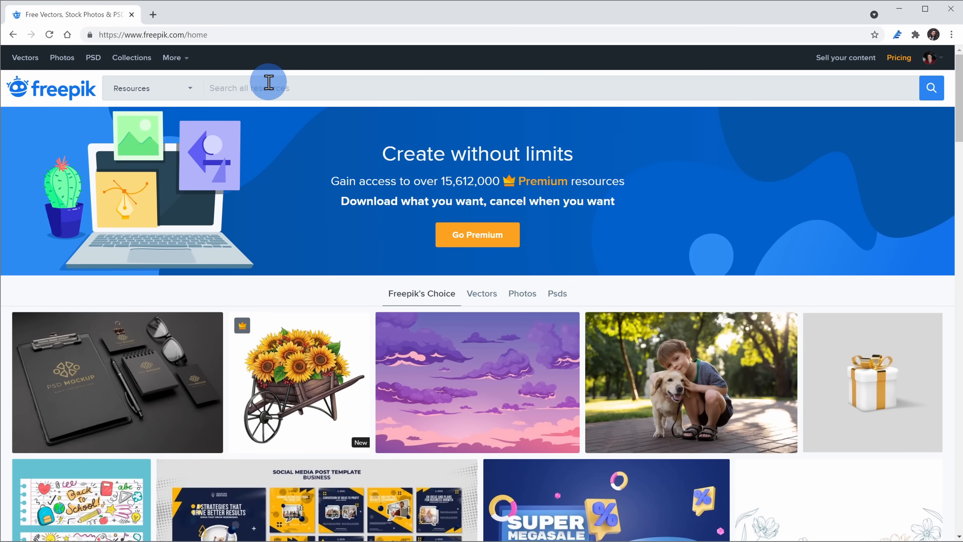
pyautogui.write('subway station')
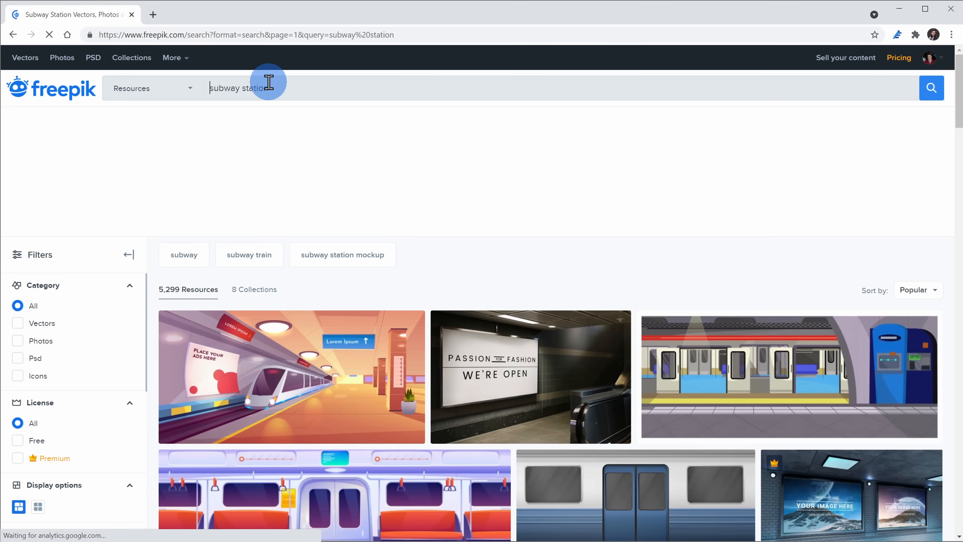
pyautogui.scroll(-3)
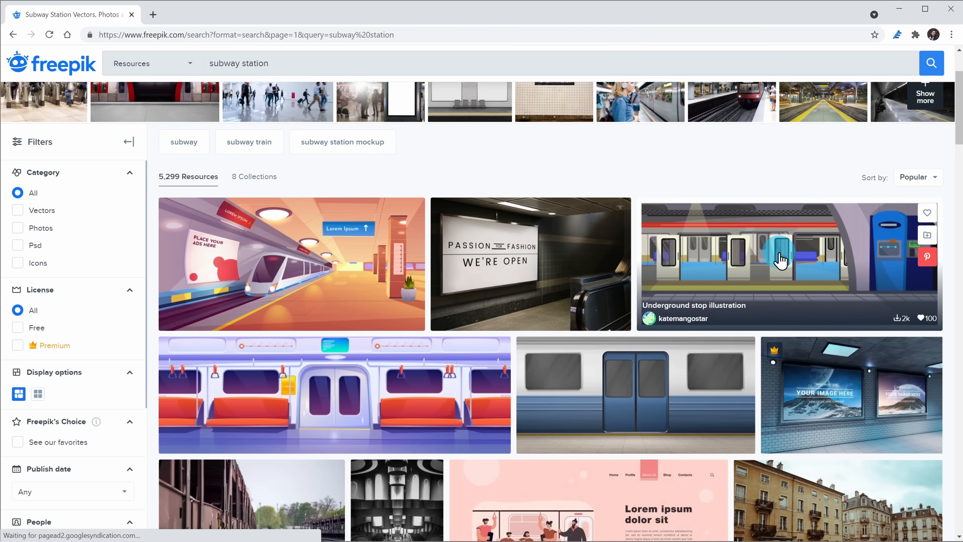
pyautogui.write('food stand')
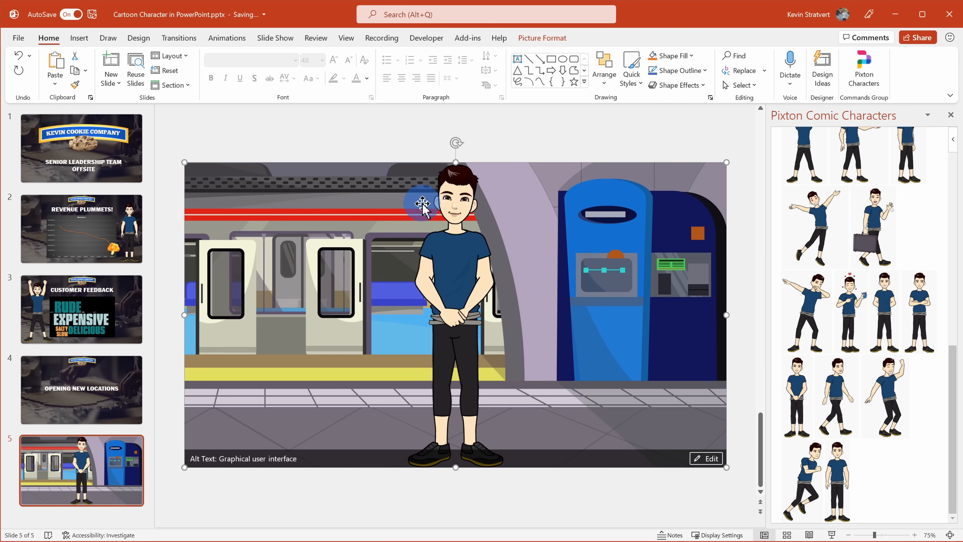
# Reposition the character in the subway scene and remove the stall picture's background, keeping its bottom edge
pyautogui.moveTo(455, 307); pyautogui.dragTo(603, 306)
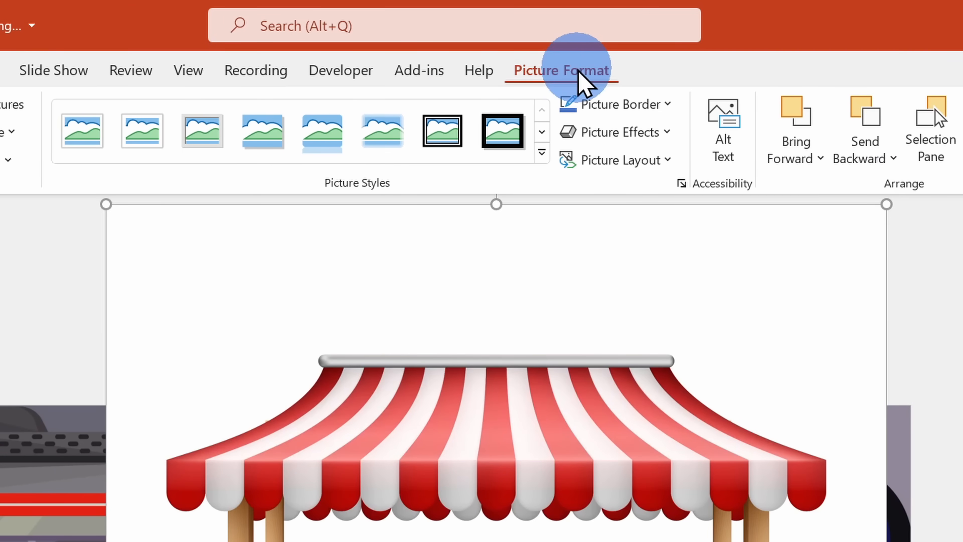
pyautogui.moveTo(558, 80)
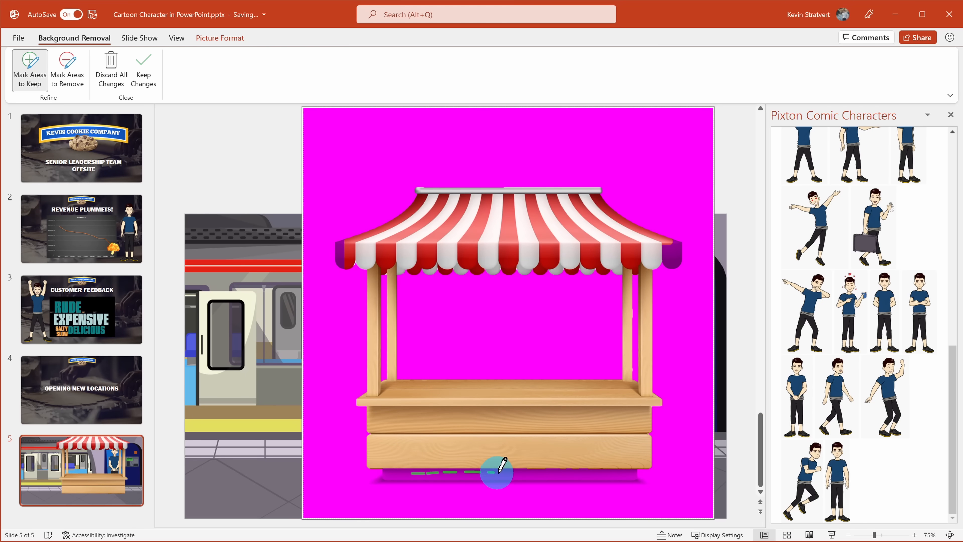
pyautogui.click(143, 69)
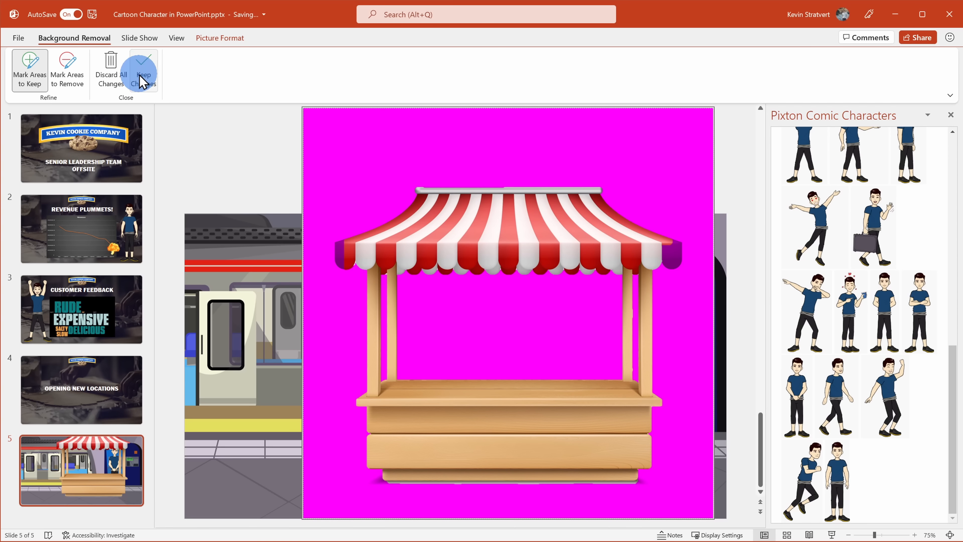
pyautogui.click(142, 69)
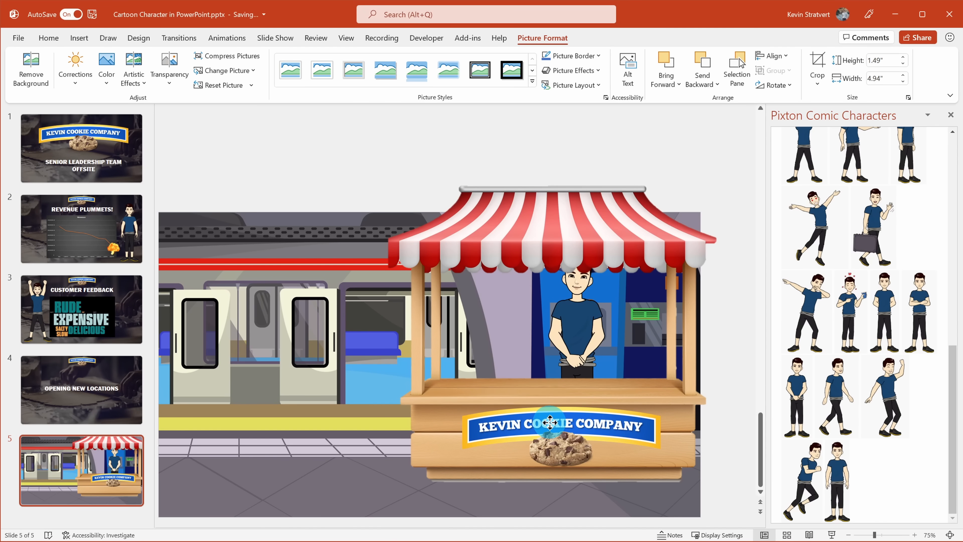
# Select the company logo on the stall counter to check its placement, then deselect it
pyautogui.click(558, 424)
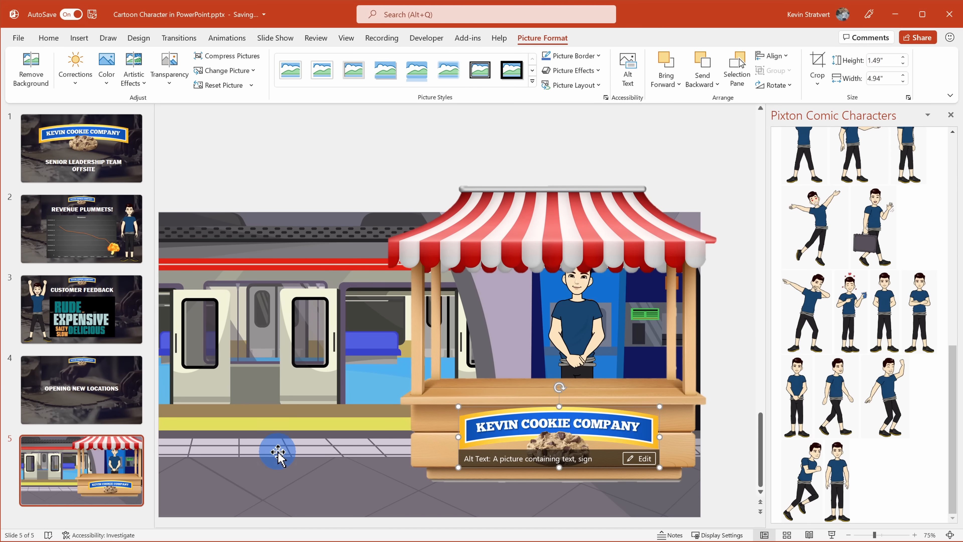
pyautogui.click(752, 63)
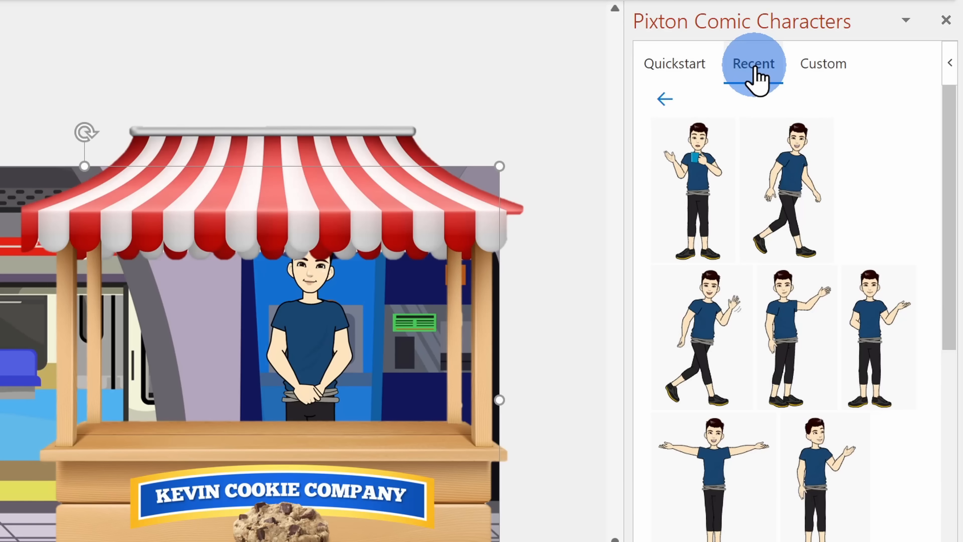
# From Pixton's Recent list insert walking characters, starting with the woman in the orange vest
pyautogui.click(752, 63)
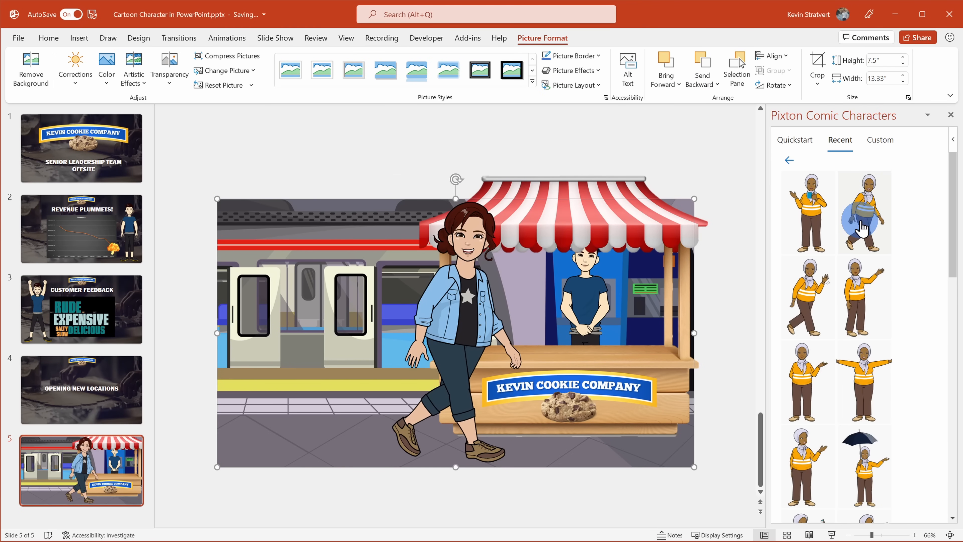
pyautogui.click(863, 212)
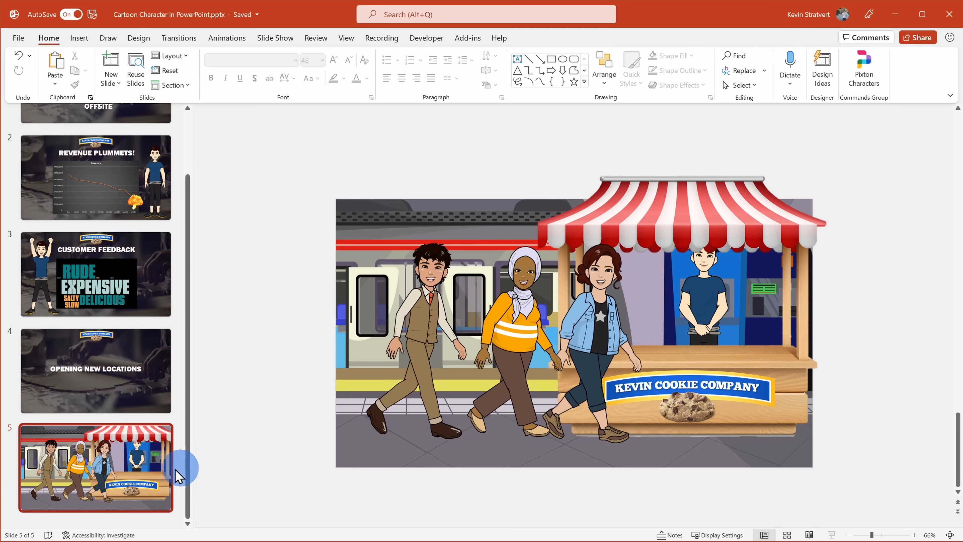
pyautogui.moveTo(104, 476)
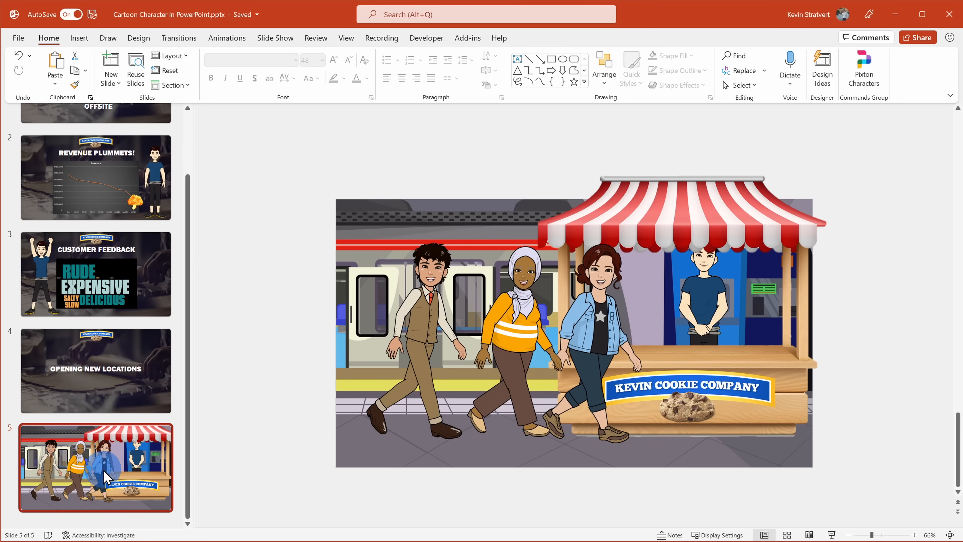
# Duplicate the subway slide and drag the three walkers off slide 5's left edge
pyautogui.rightClick(96, 467)
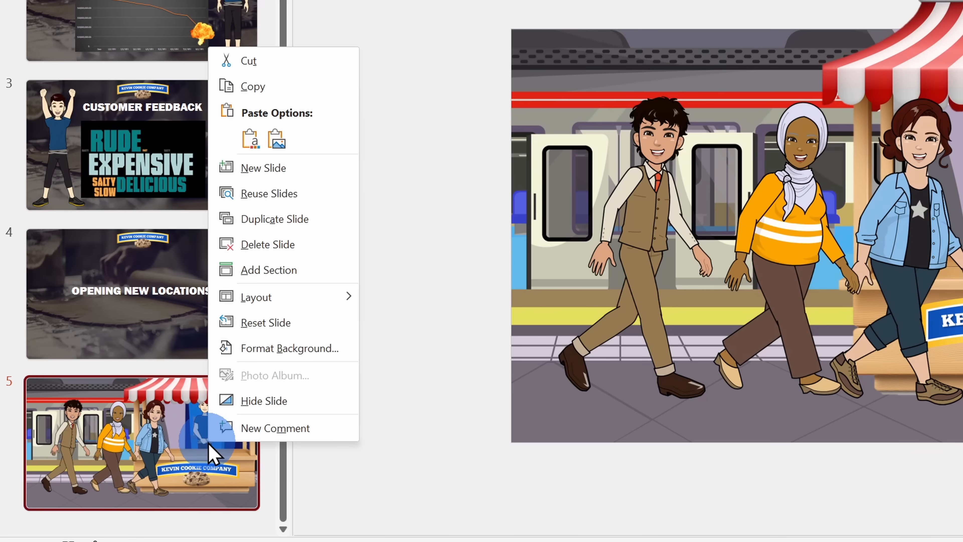
pyautogui.moveTo(234, 390)
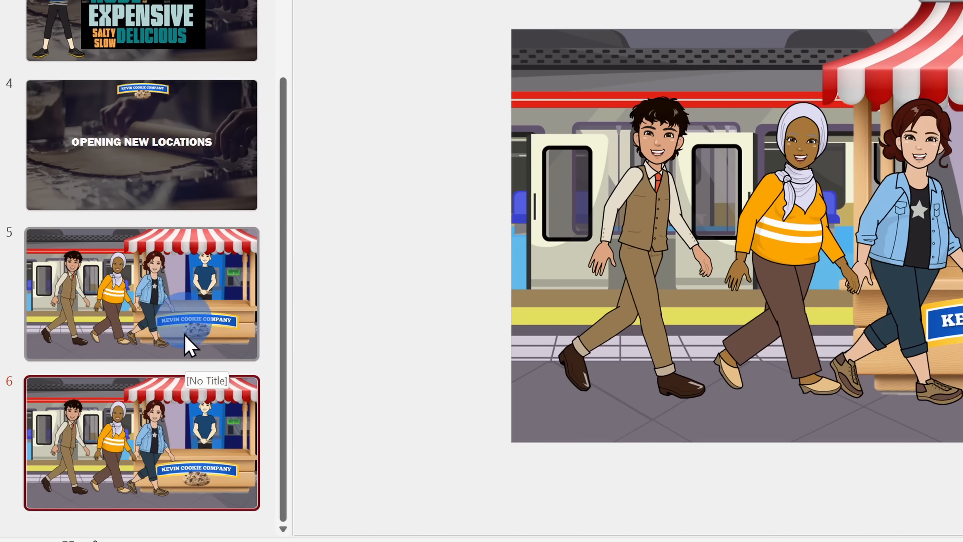
pyautogui.click(142, 294)
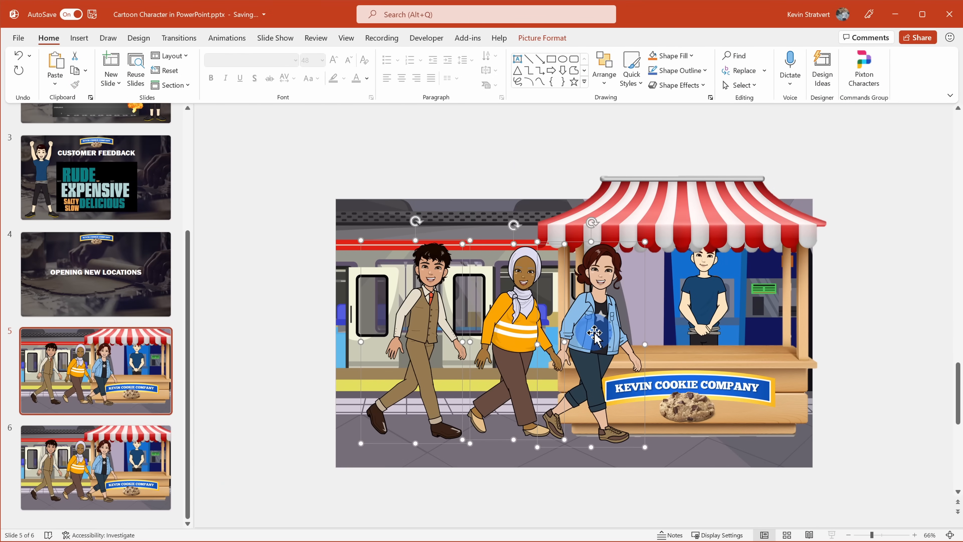
pyautogui.moveTo(594, 338); pyautogui.dragTo(355, 343)
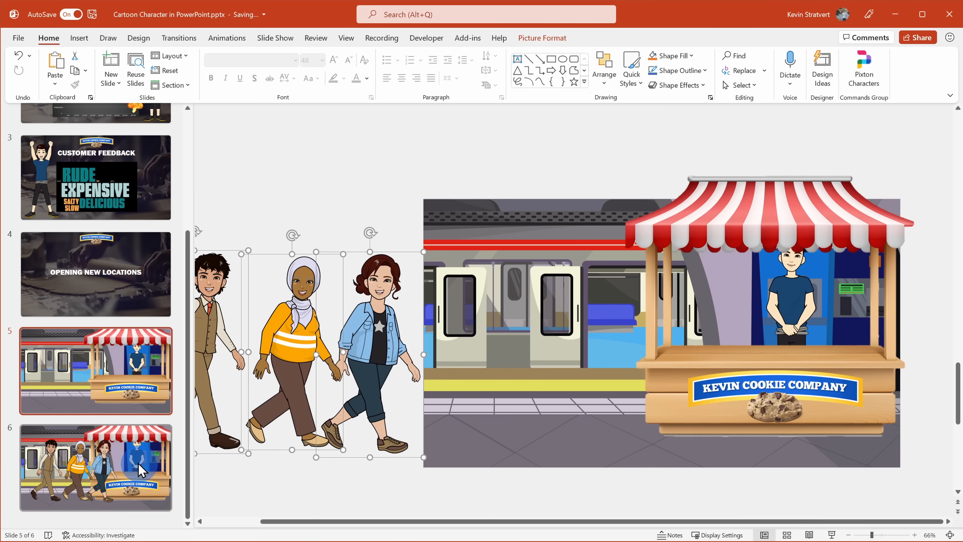
pyautogui.click(96, 467)
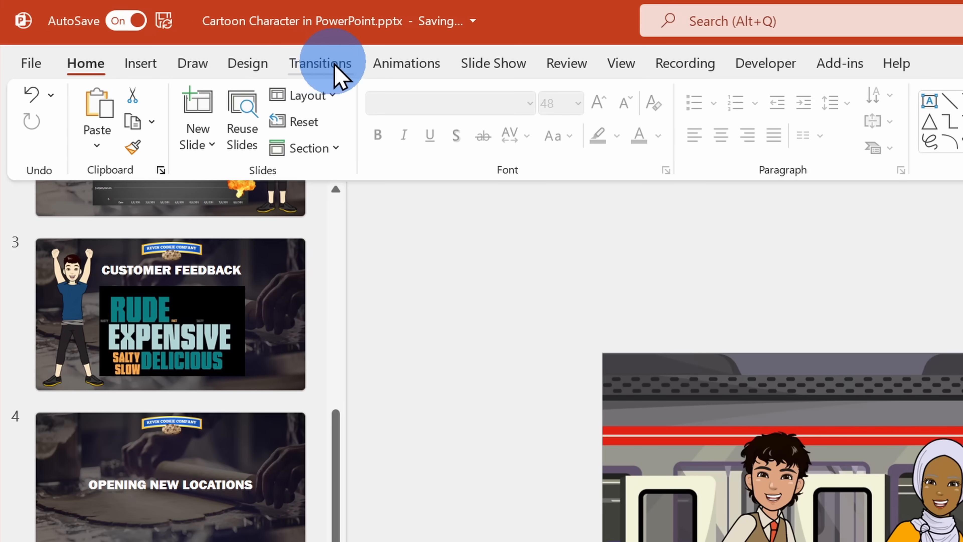
# Apply a Morph transition to slide 6 and preview the characters strolling in toward the cookie stall
pyautogui.click(320, 63)
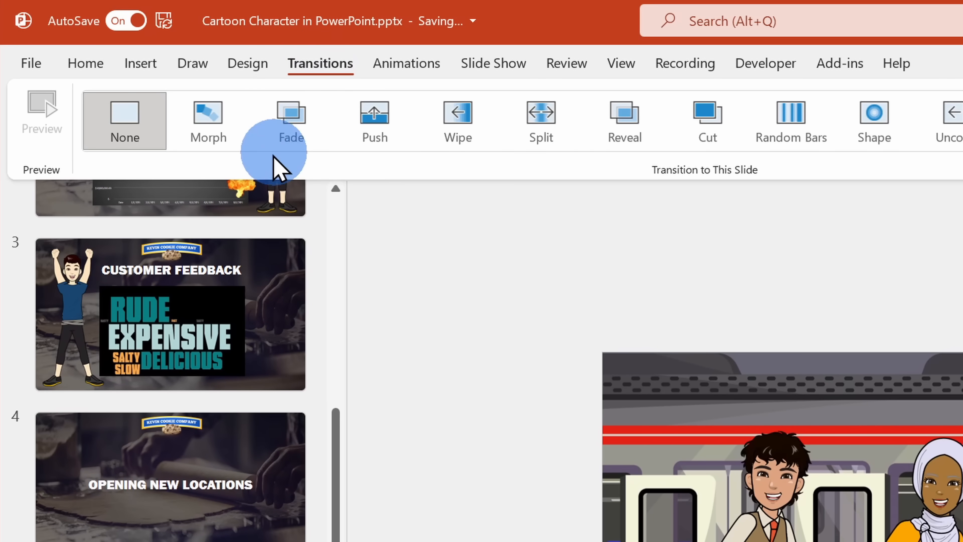
pyautogui.click(208, 120)
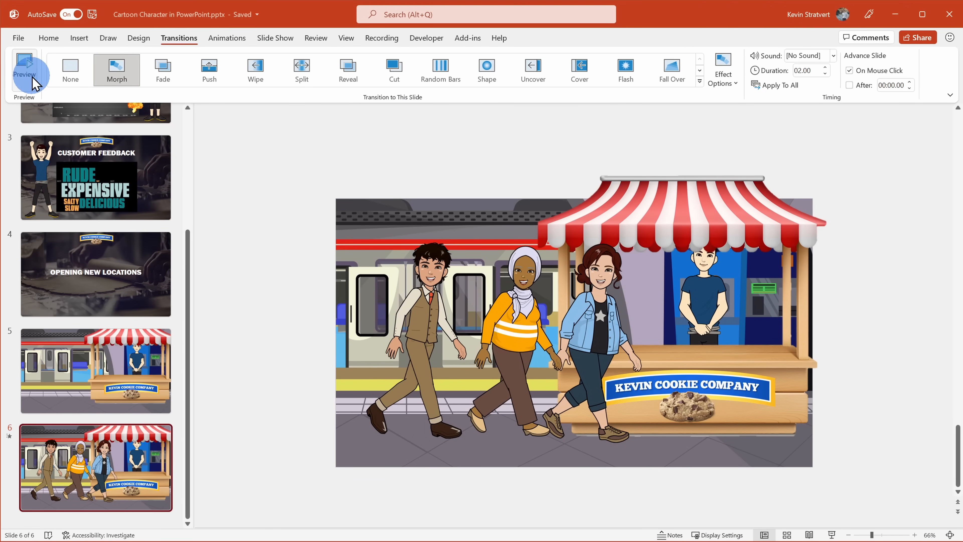
pyautogui.click(25, 69)
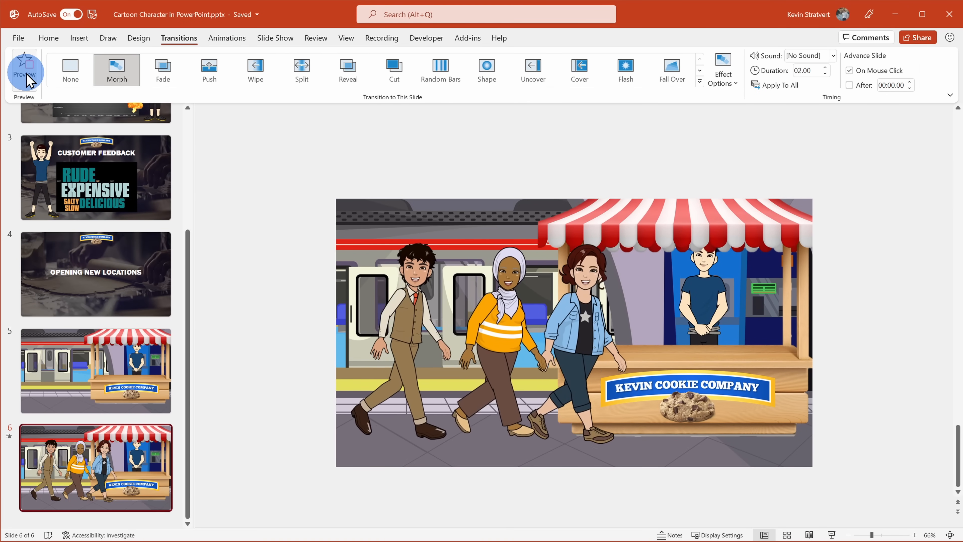
pyautogui.click(24, 68)
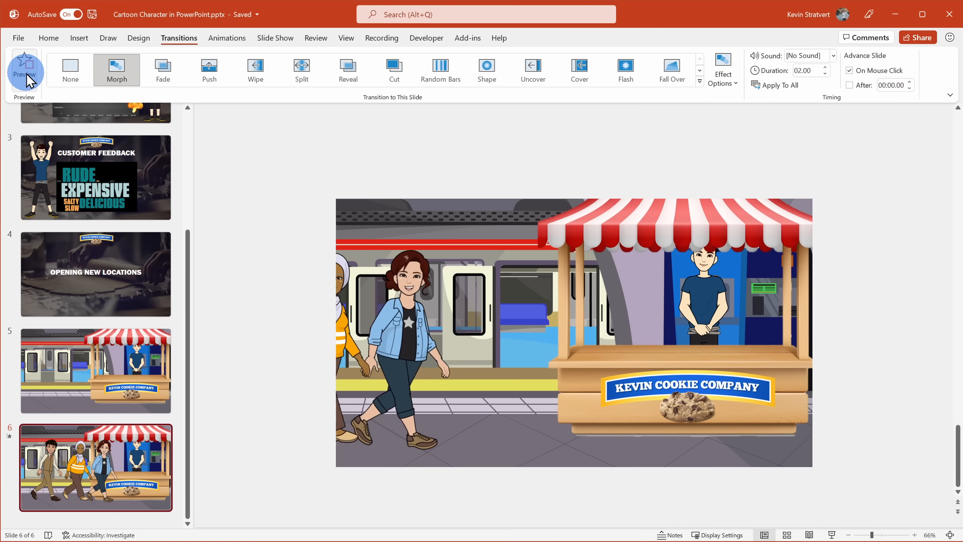
pyautogui.click(24, 70)
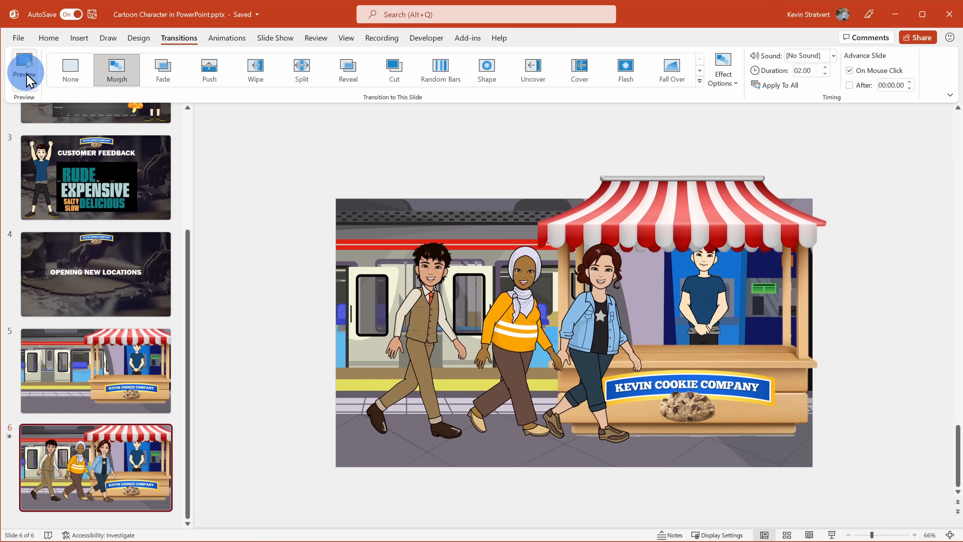
pyautogui.click(48, 38)
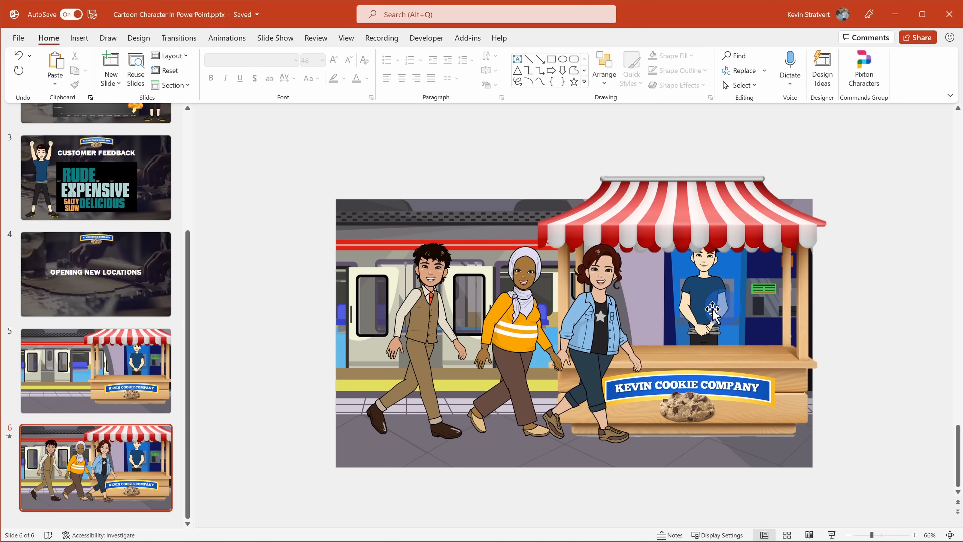
pyautogui.moveTo(433, 311)
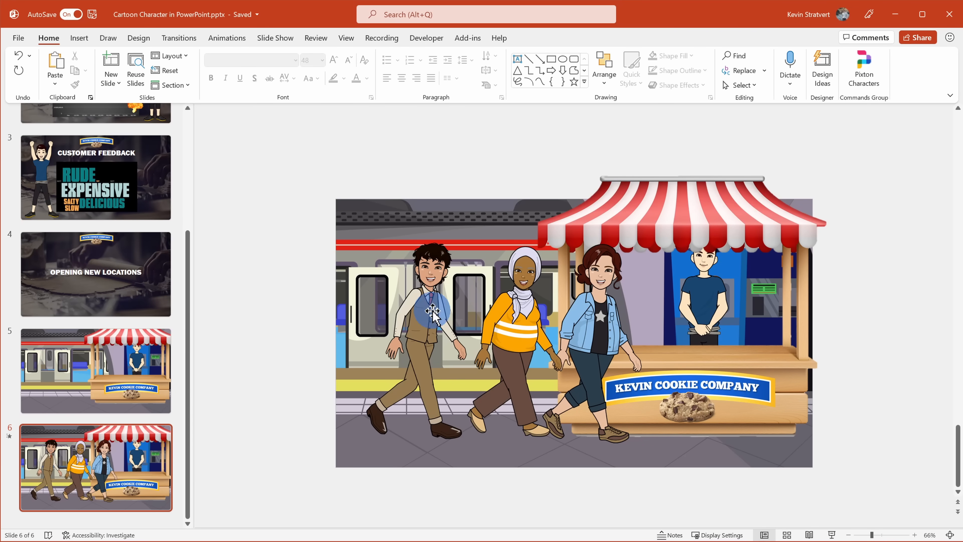
pyautogui.moveTo(730, 260)
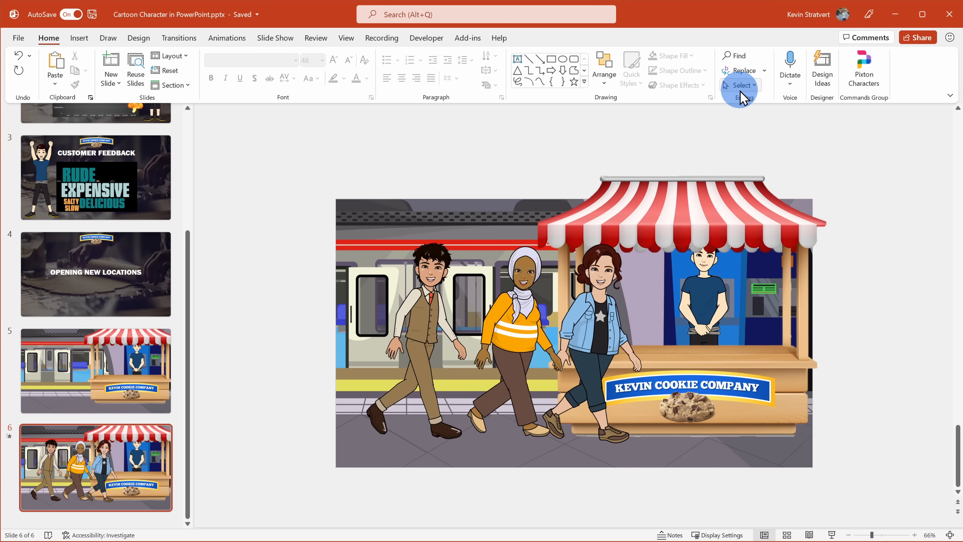
# Select the vendor via the Selection pane and give it a Teeter emphasis animation
pyautogui.click(740, 85)
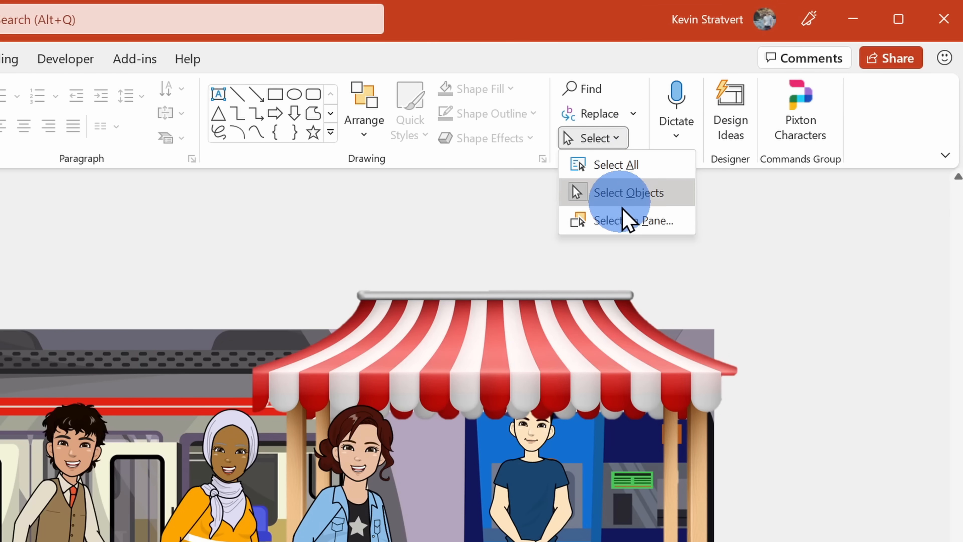
pyautogui.click(634, 220)
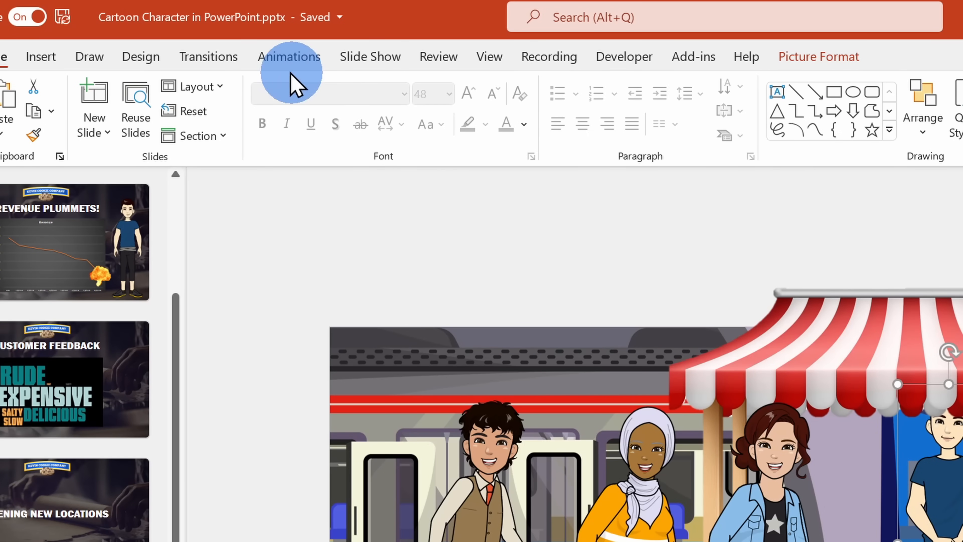
pyautogui.click(289, 57)
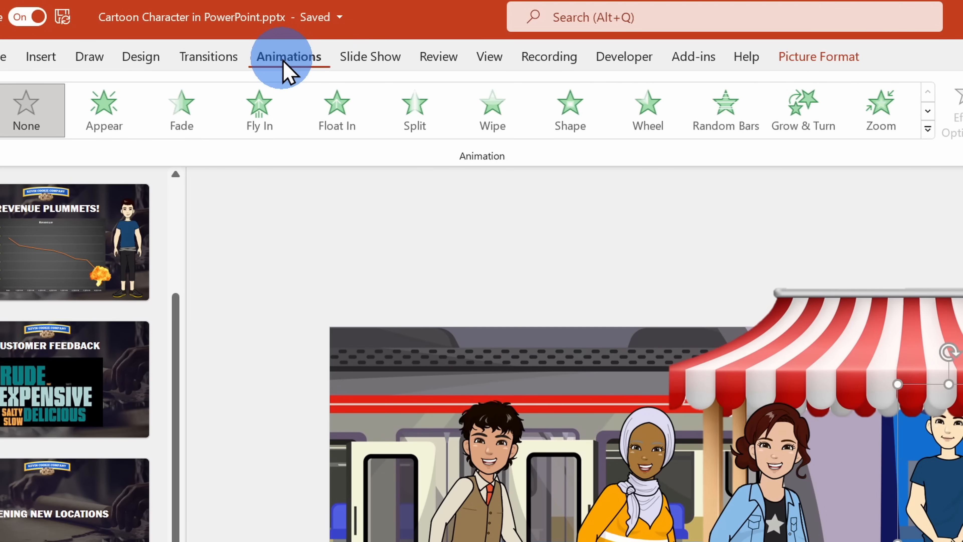
pyautogui.click(928, 129)
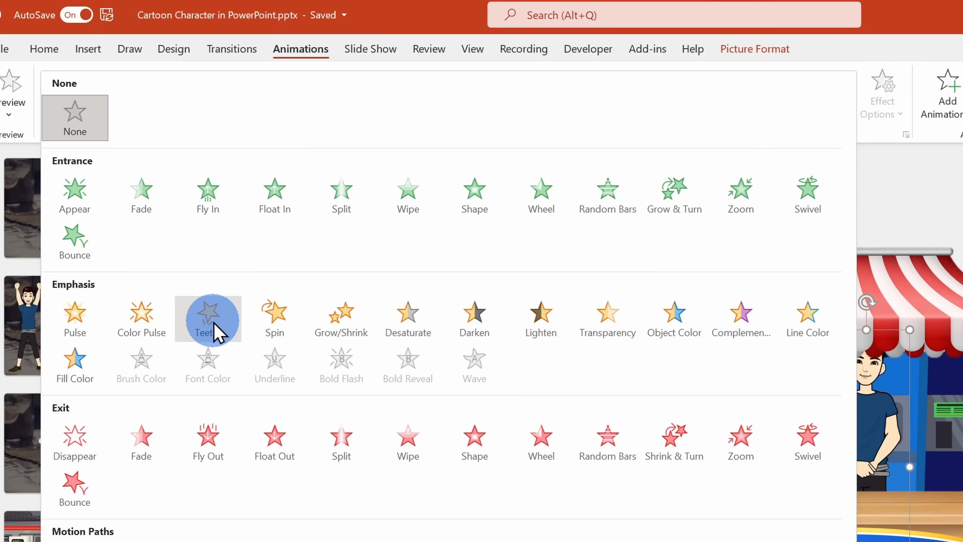
pyautogui.click(207, 319)
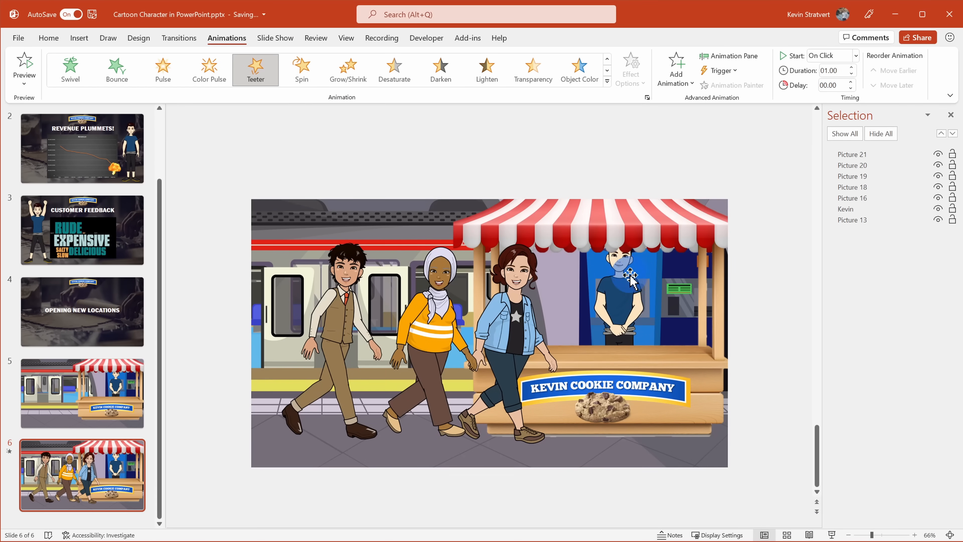